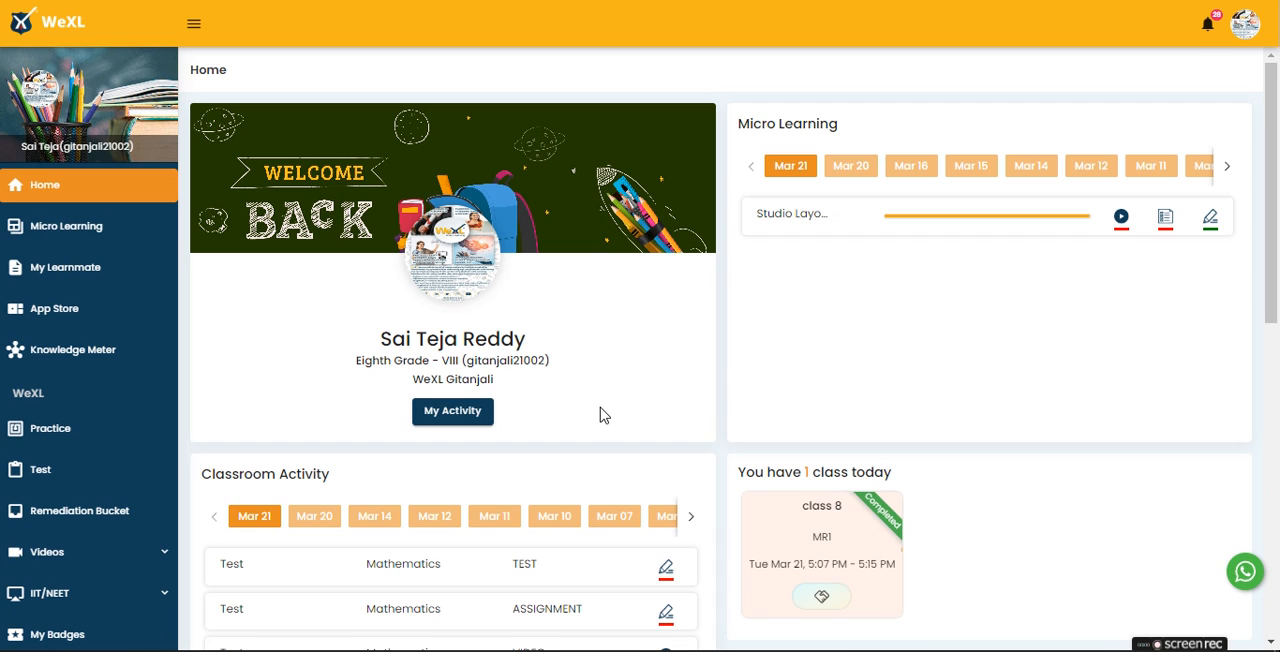
{"action": "mouse_move", "coordinate": [1268, 310]}
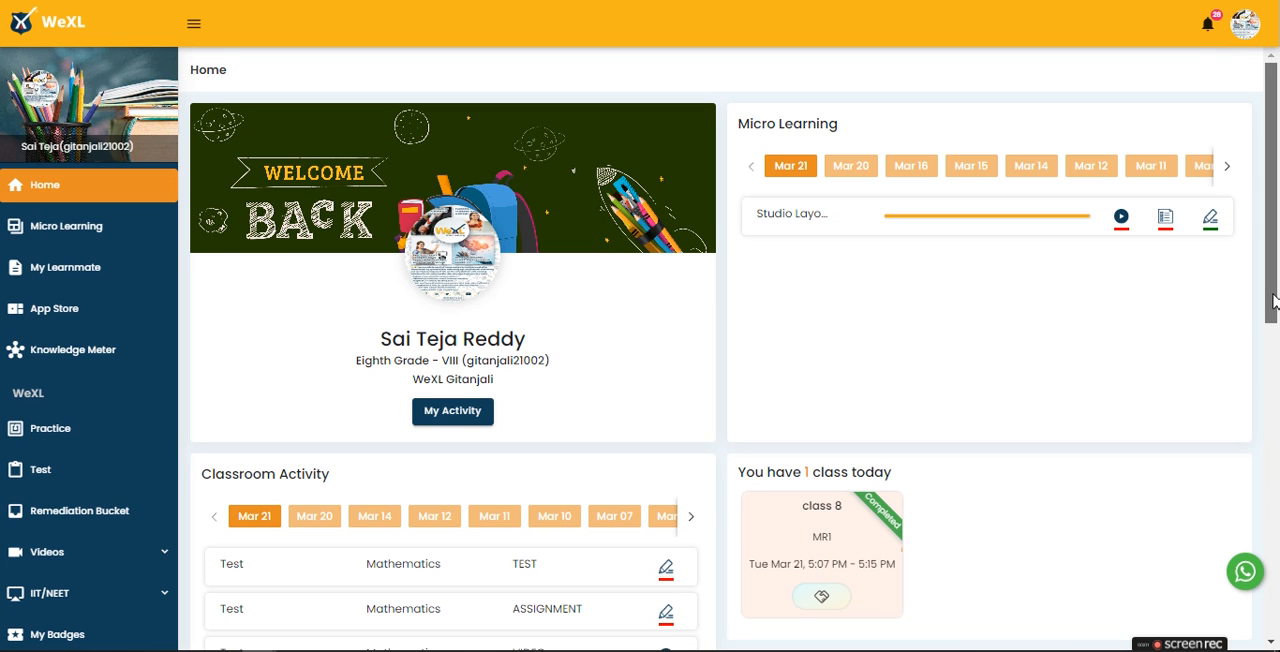
- Scroll the left sidebar down to reveal My Classroom with My Schedules and Activity
{"action": "scroll", "scroll_direction": "down", "scroll_amount": 3}
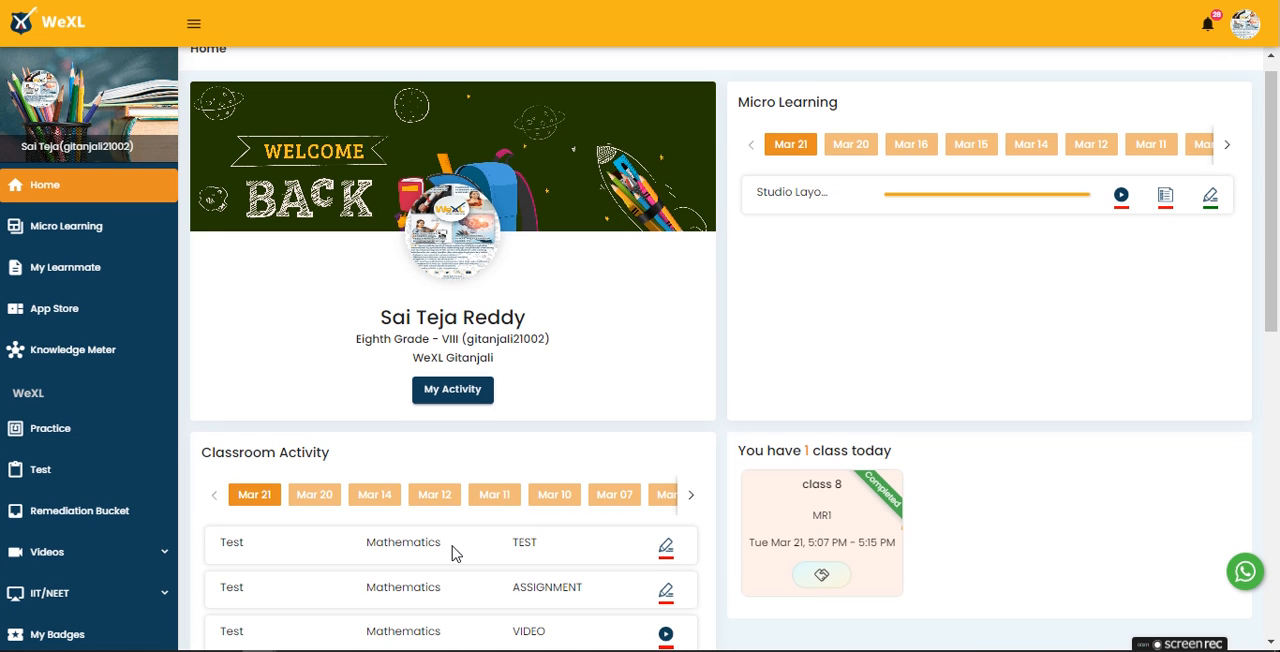
{"action": "scroll", "scroll_direction": "down", "scroll_amount": 3}
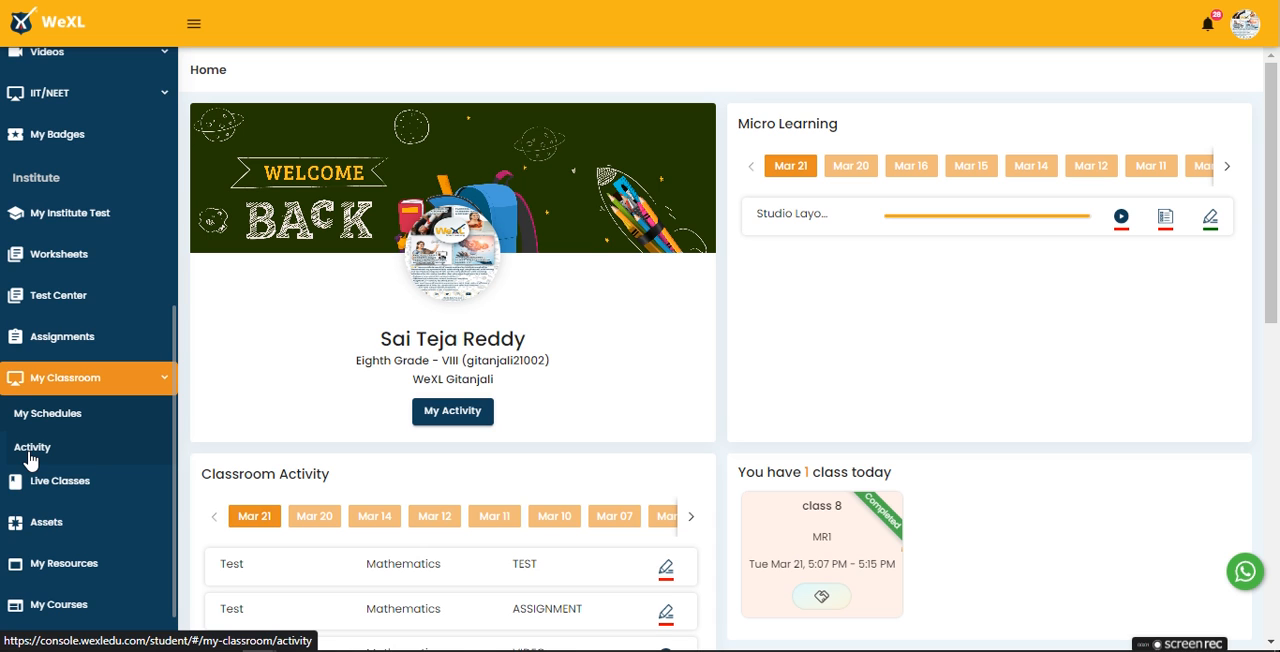
- Open the My Classroom Activity list and start the first Mathematics test
{"action": "left_click", "coordinate": [32, 447]}
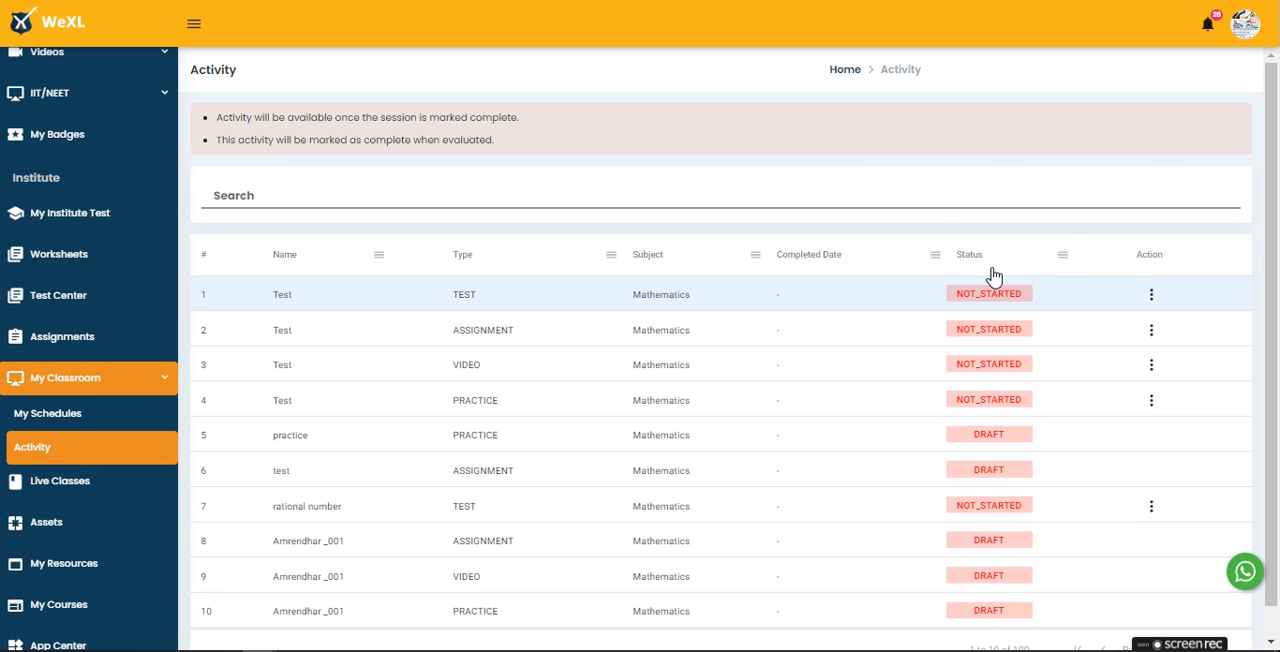
{"action": "mouse_move", "coordinate": [980, 305]}
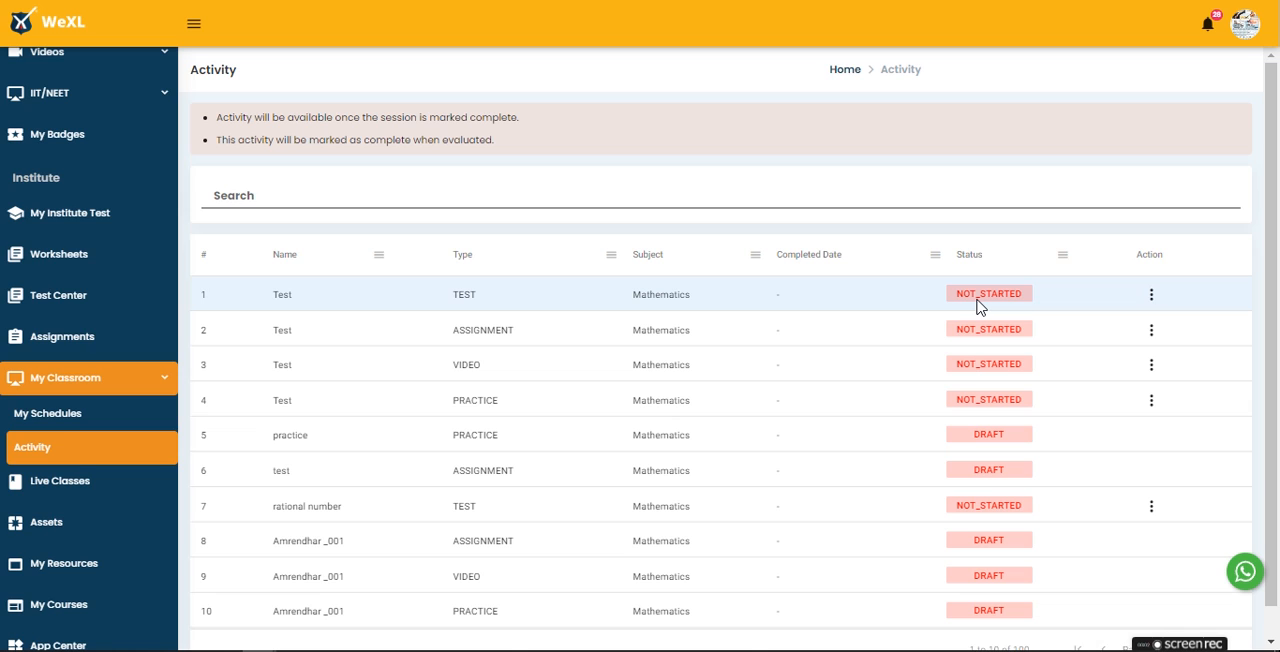
{"action": "mouse_move", "coordinate": [994, 447]}
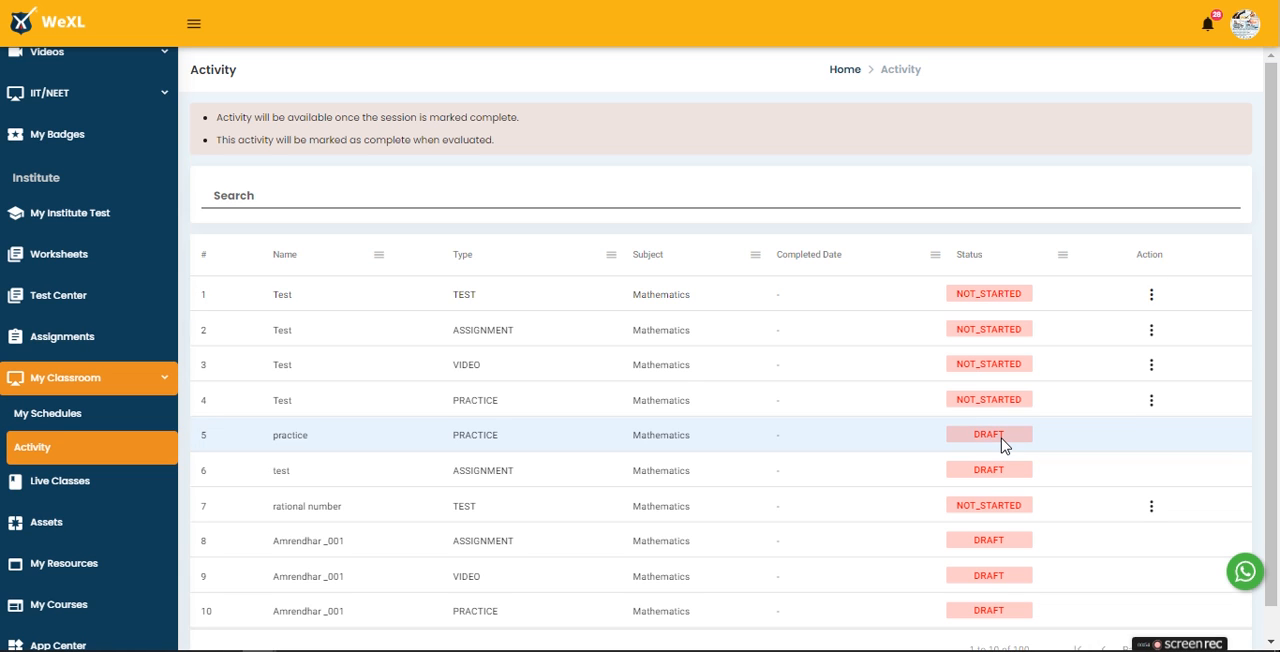
{"action": "mouse_move", "coordinate": [967, 307]}
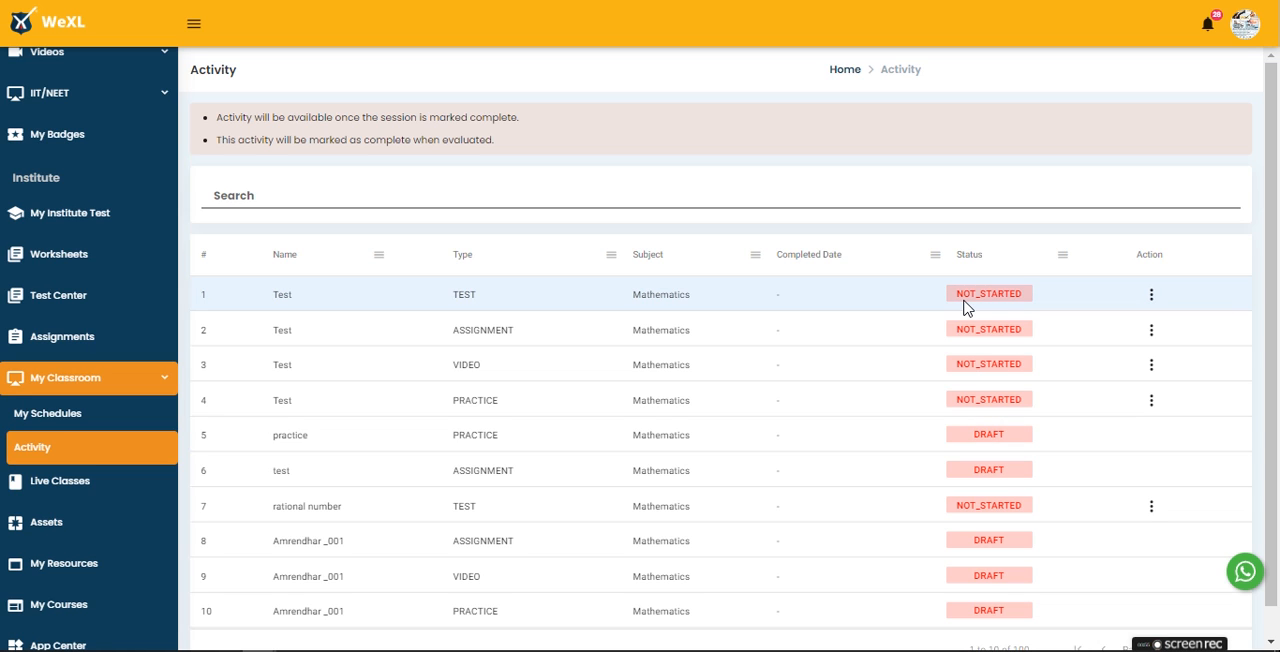
{"action": "mouse_move", "coordinate": [999, 314]}
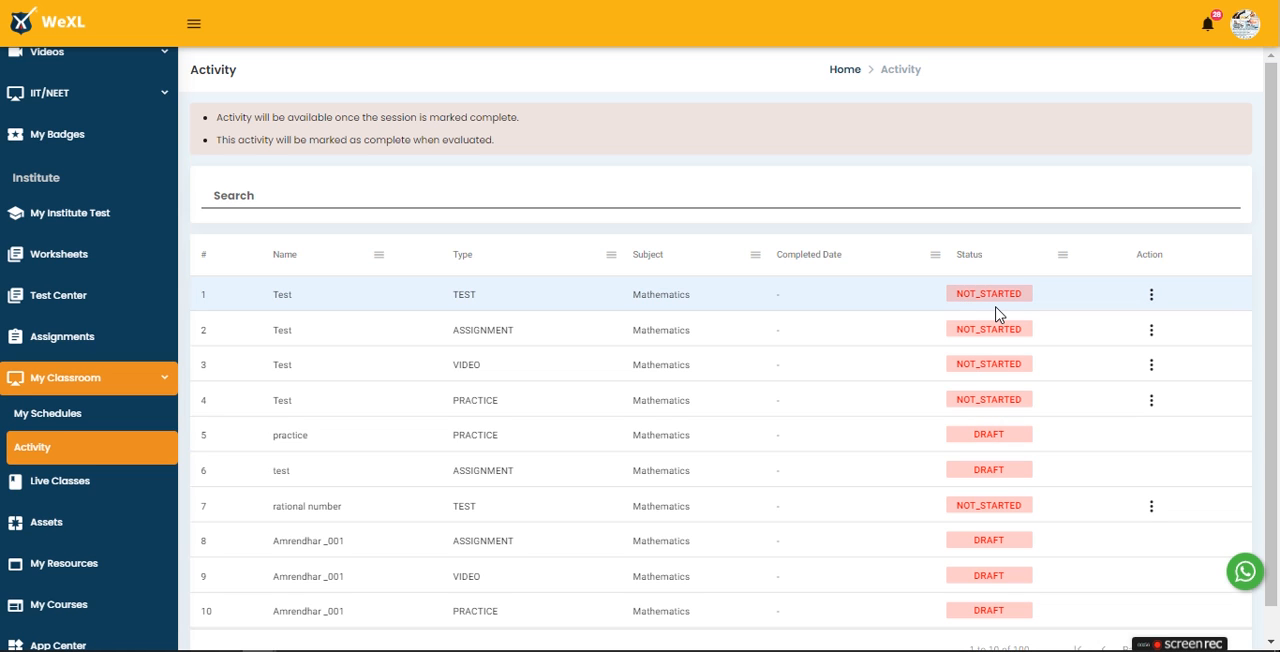
{"action": "mouse_move", "coordinate": [1150, 302]}
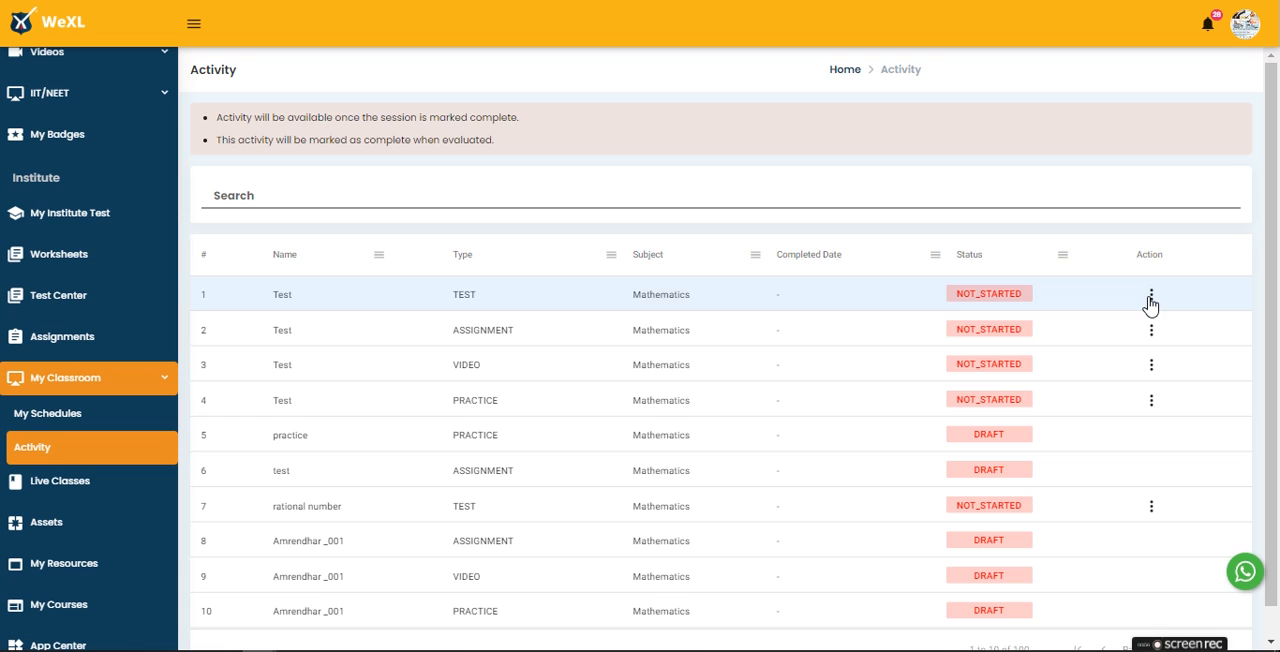
{"action": "left_click", "coordinate": [1151, 294]}
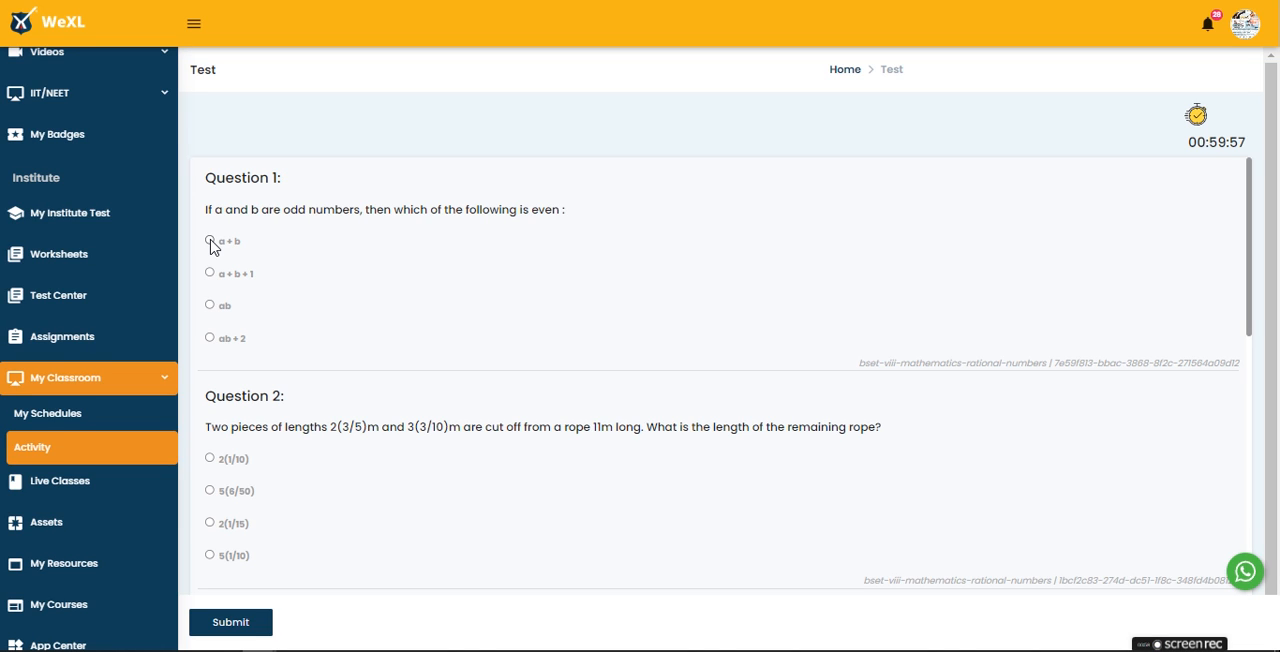
- Answer the test questions: a + b, 2(1/10), and False for question 4
{"action": "left_click", "coordinate": [209, 240]}
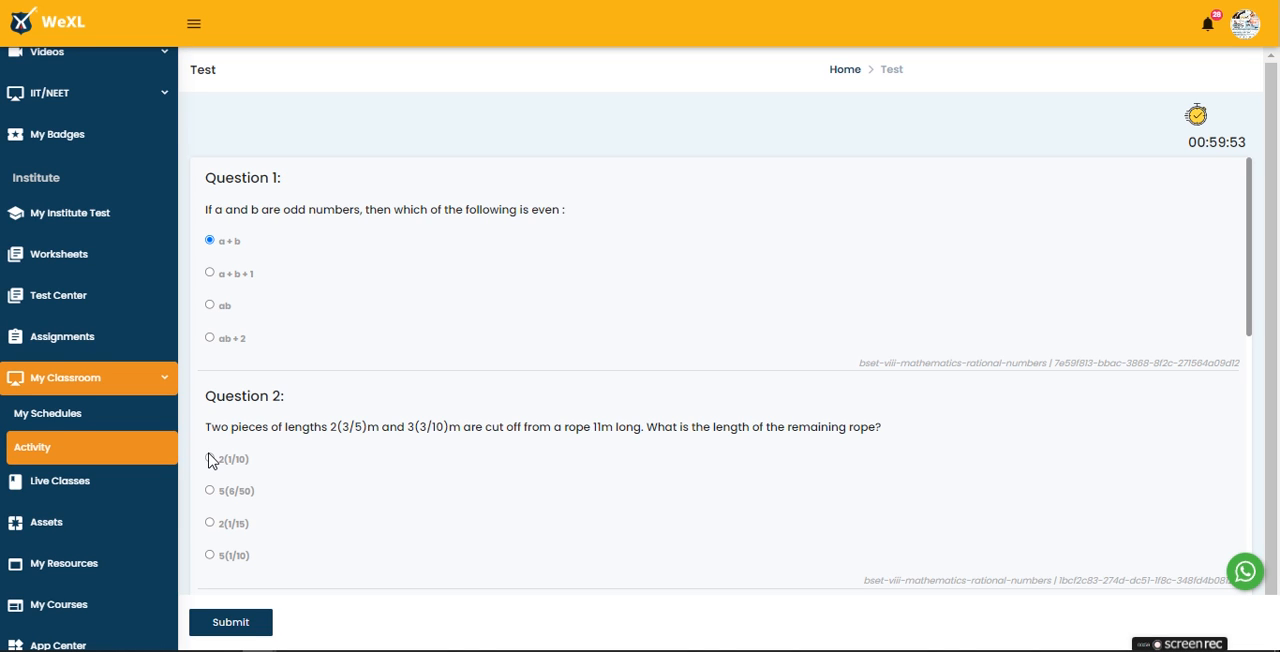
{"action": "left_click", "coordinate": [210, 458]}
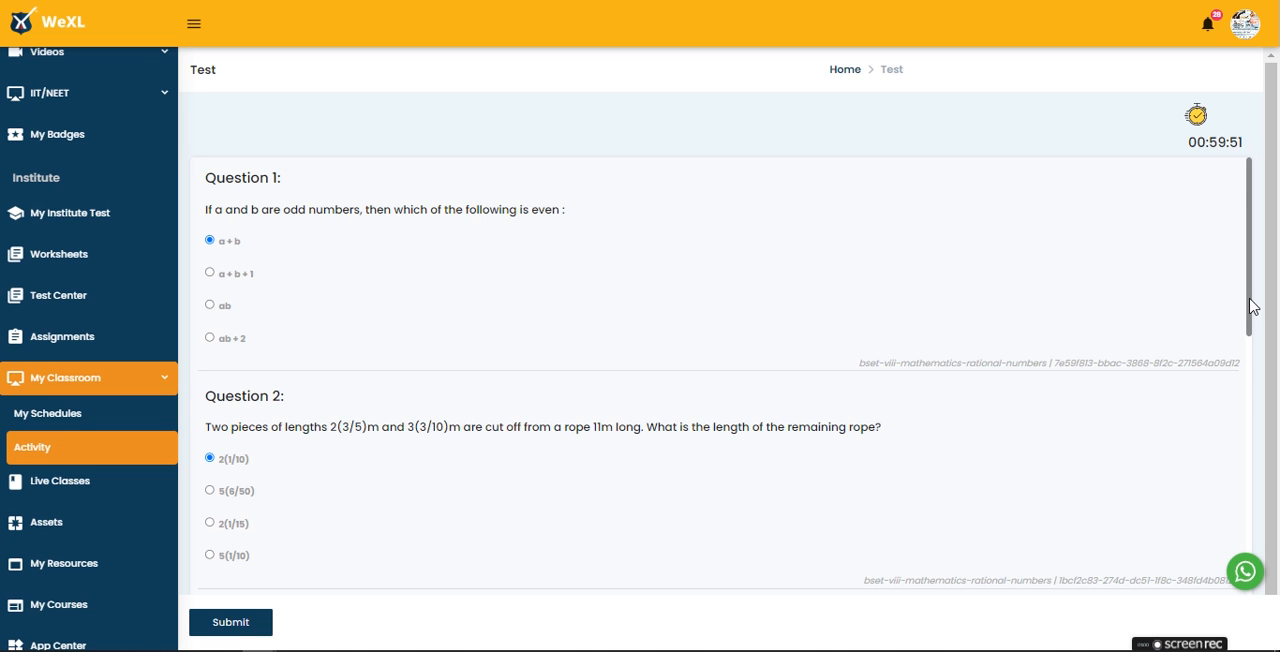
{"action": "scroll", "scroll_direction": "down", "scroll_amount": 3}
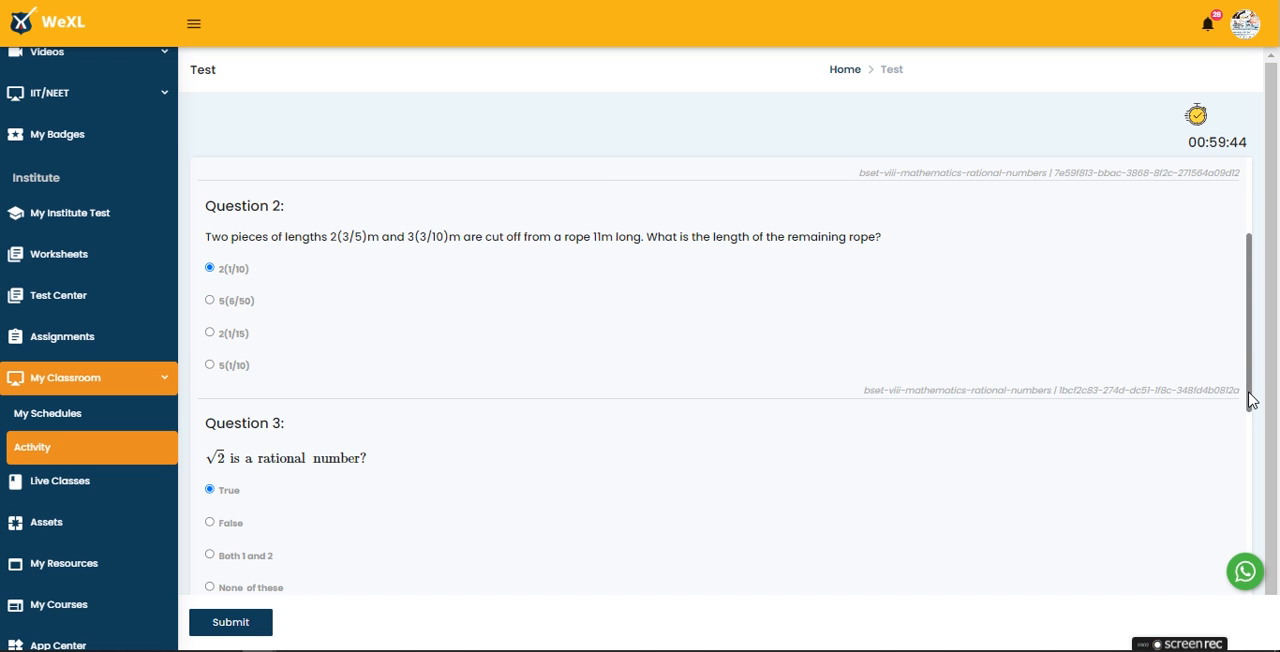
{"action": "scroll", "scroll_direction": "down", "scroll_amount": 3}
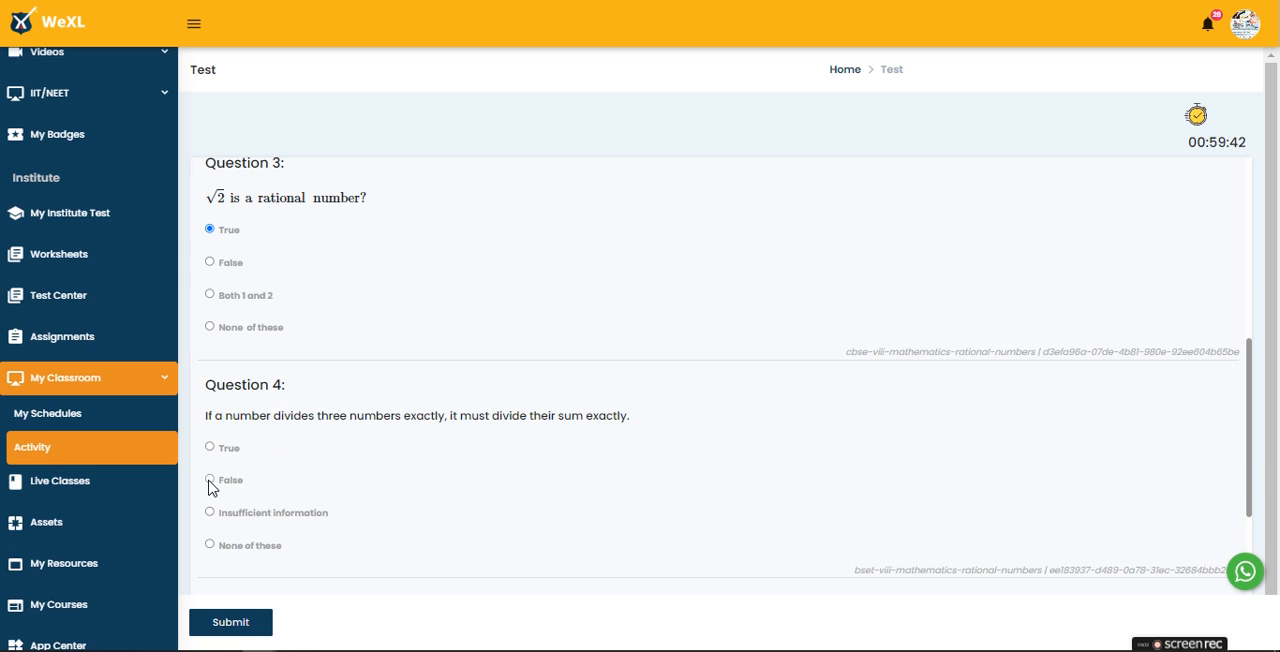
{"action": "left_click", "coordinate": [210, 479]}
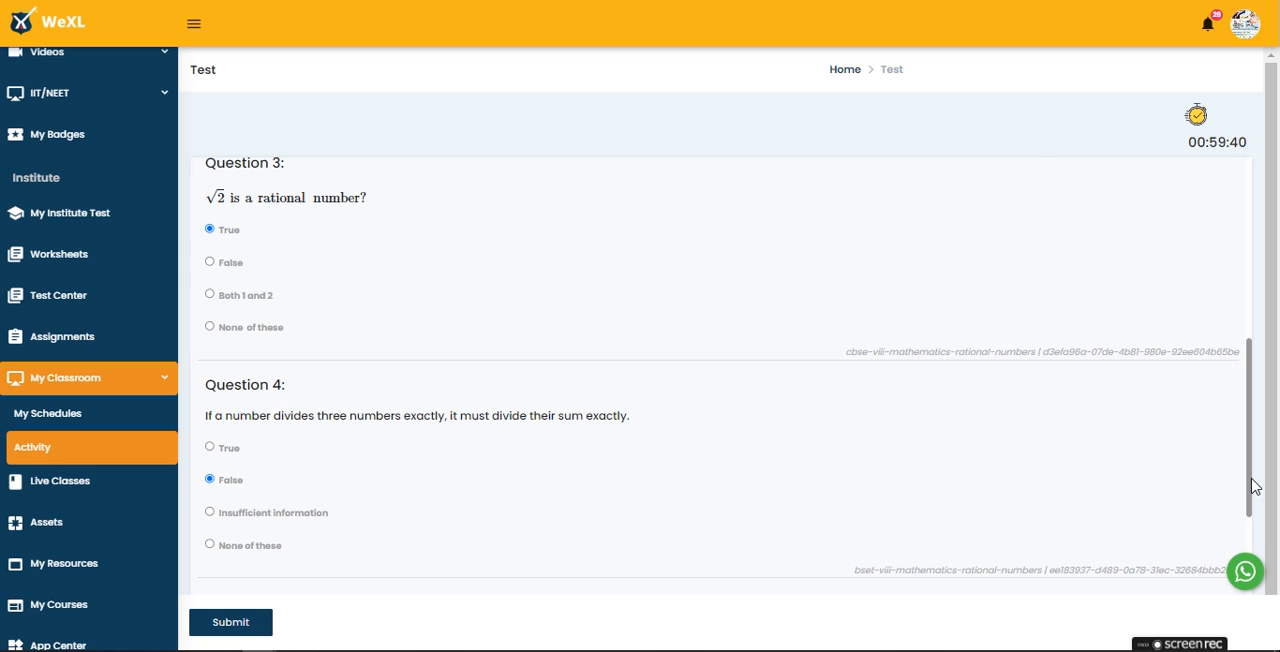
{"action": "scroll", "scroll_direction": "down", "scroll_amount": 3}
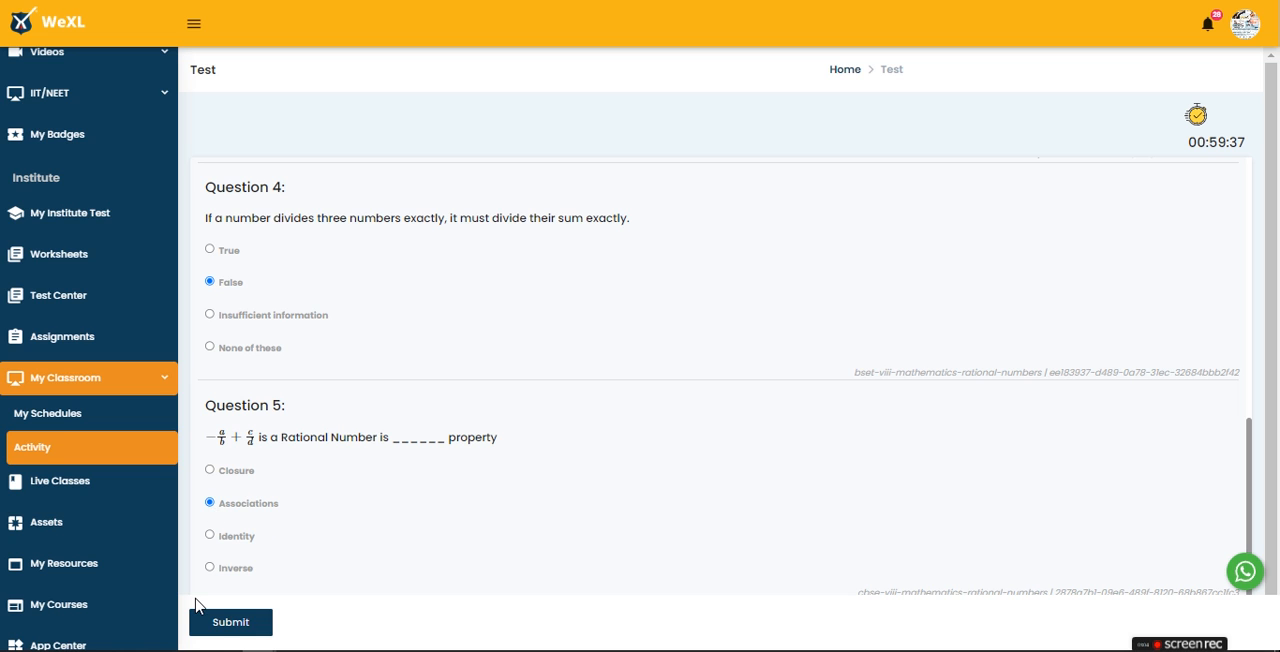
{"action": "mouse_move", "coordinate": [230, 622]}
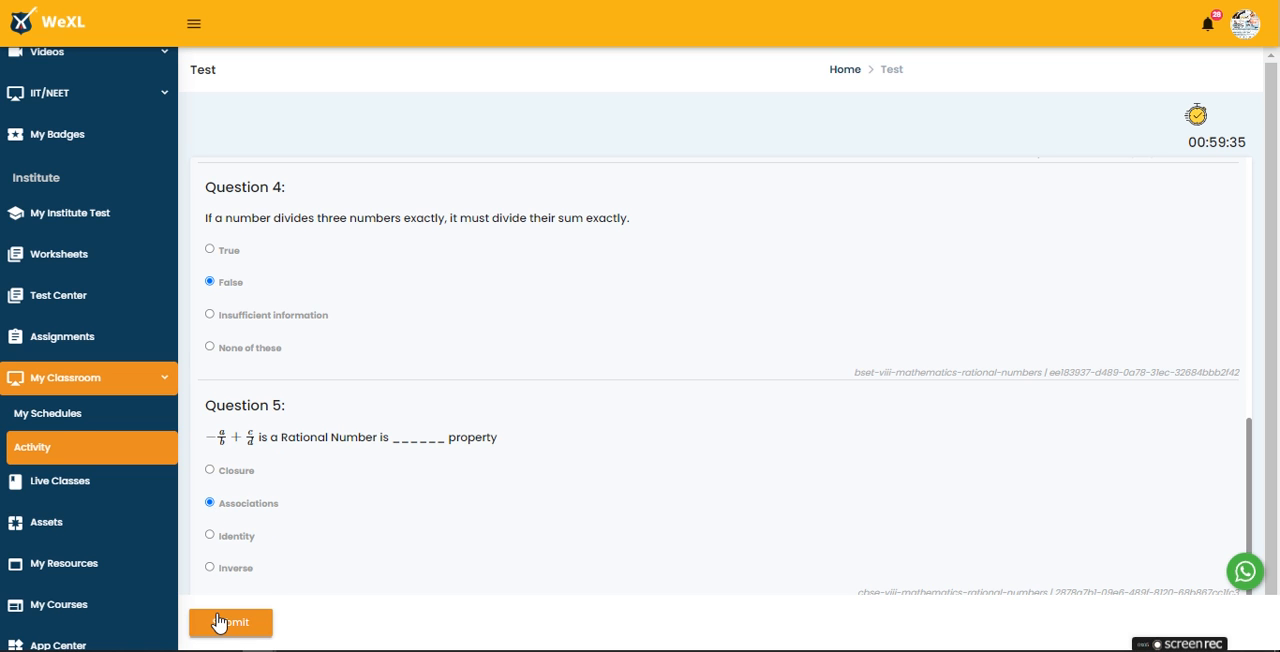
- Submit and confirm the test, producing a 1/5 (20%) score summary
{"action": "left_click", "coordinate": [230, 622]}
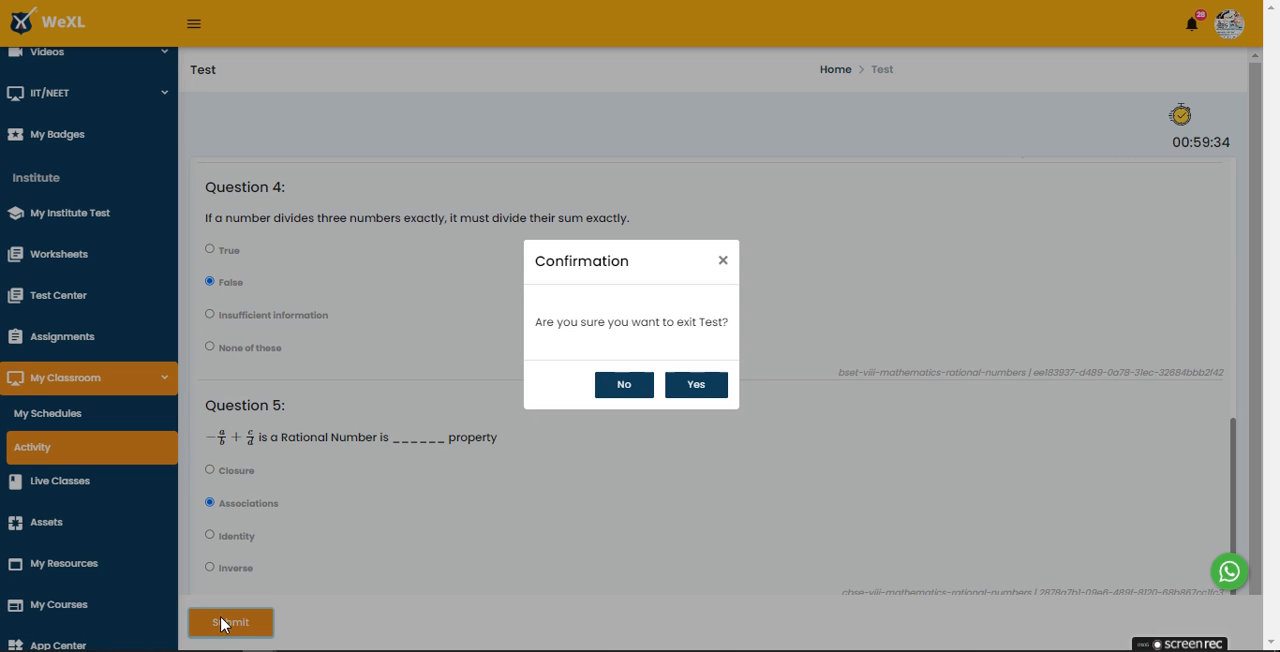
{"action": "left_click", "coordinate": [623, 384]}
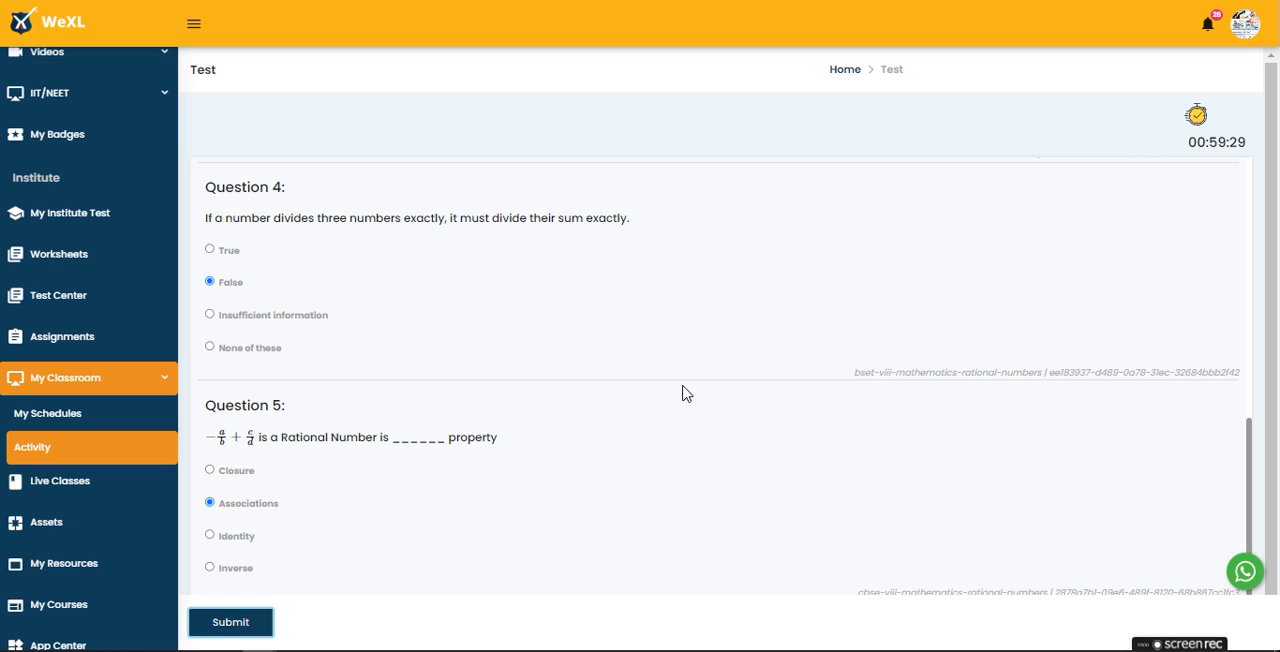
{"action": "left_click", "coordinate": [230, 621]}
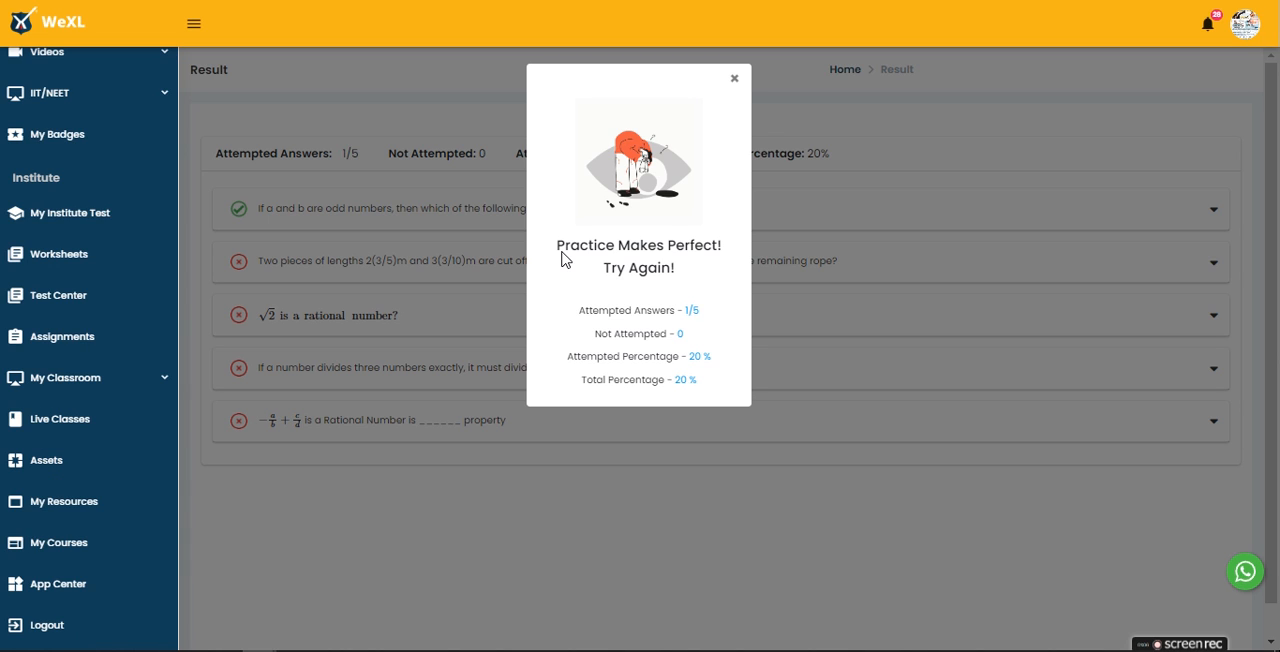
{"action": "mouse_move", "coordinate": [738, 293]}
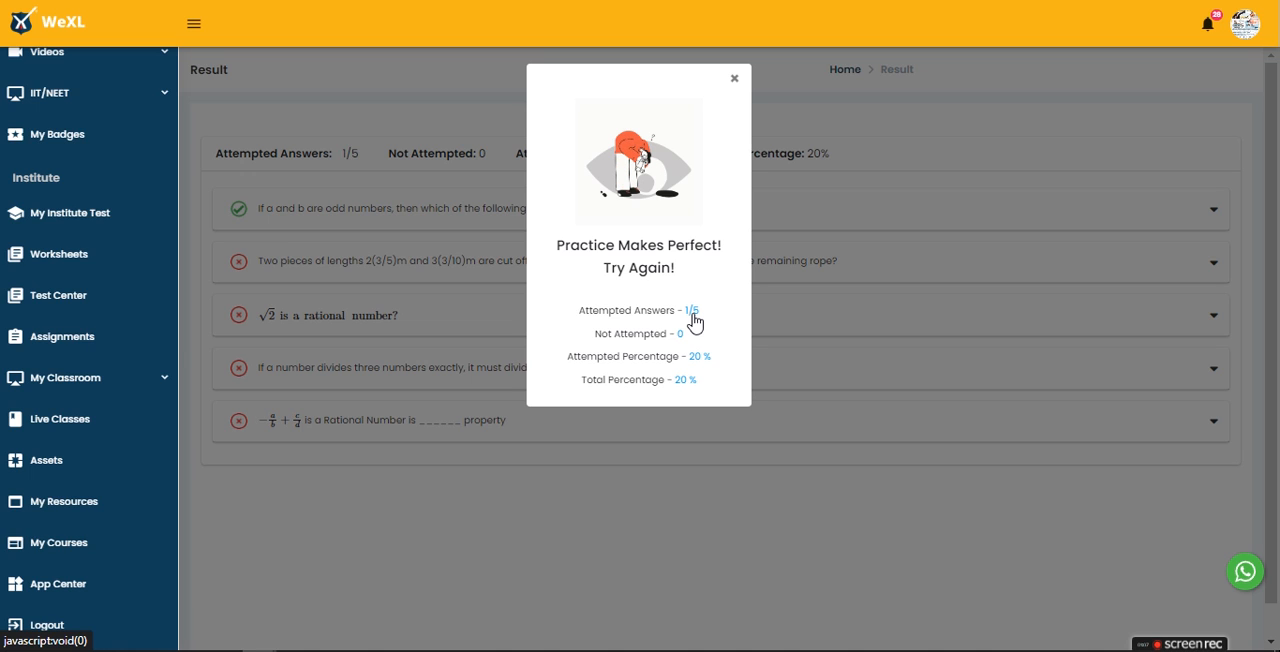
{"action": "mouse_move", "coordinate": [710, 358]}
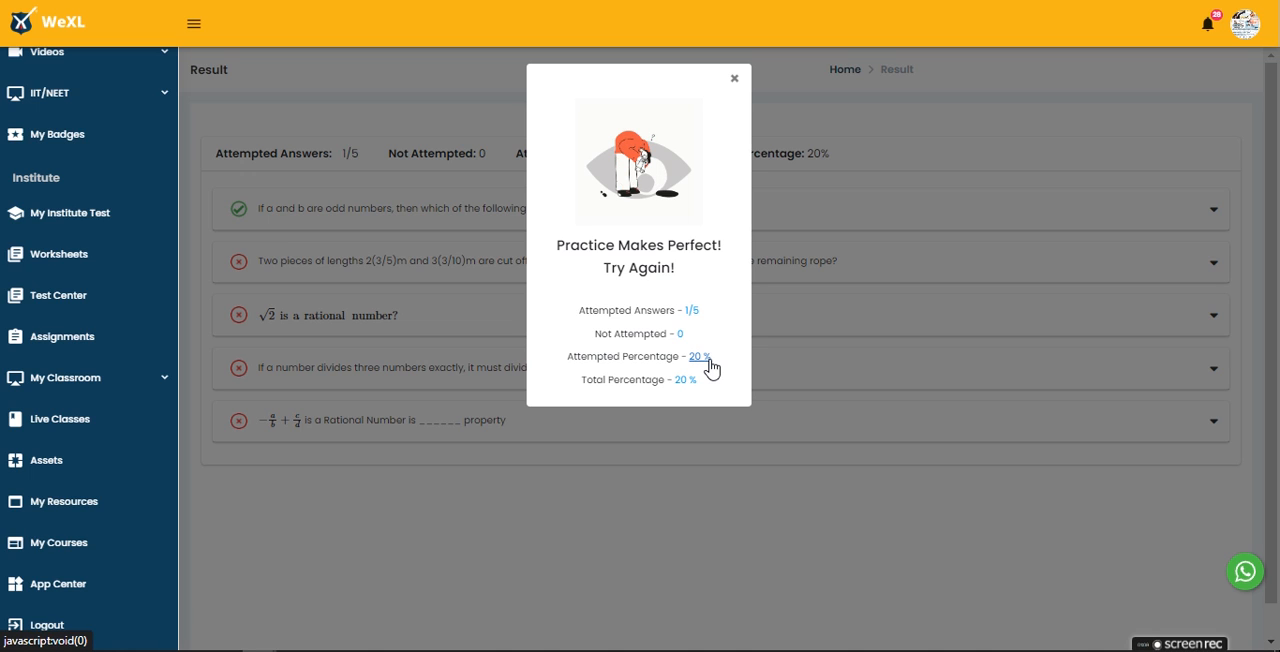
- Dismiss the score popup to see all five questions, only the first correct
{"action": "left_click", "coordinate": [734, 78]}
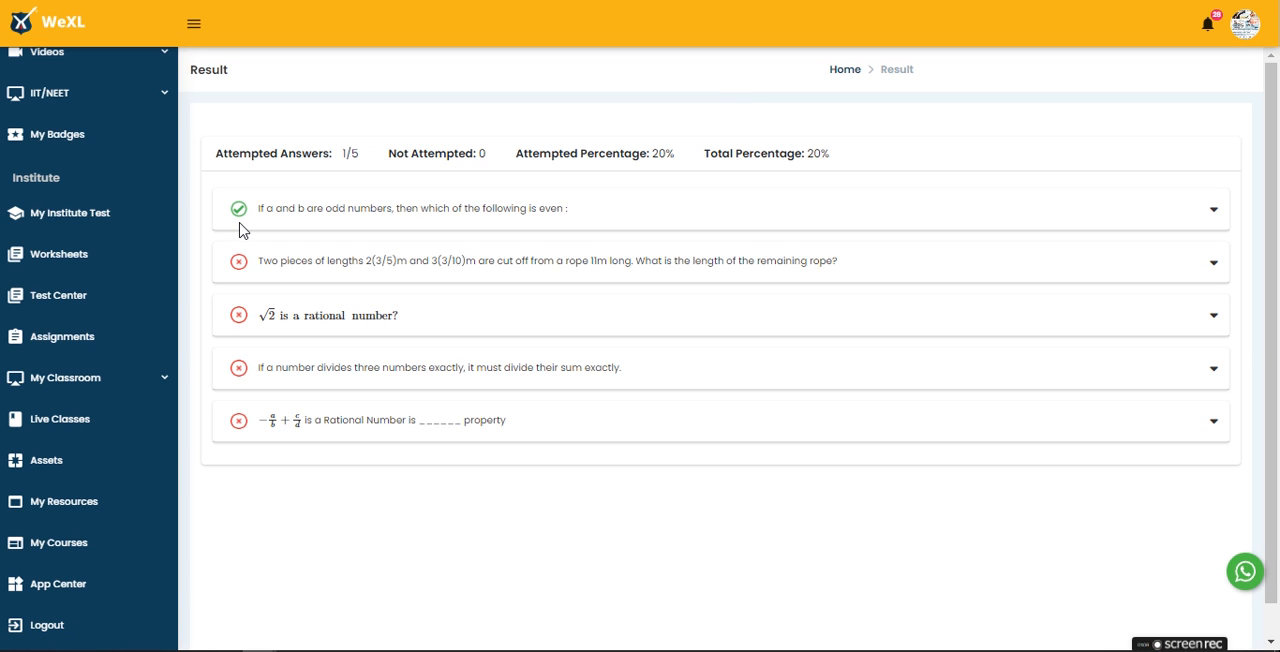
{"action": "mouse_move", "coordinate": [266, 222]}
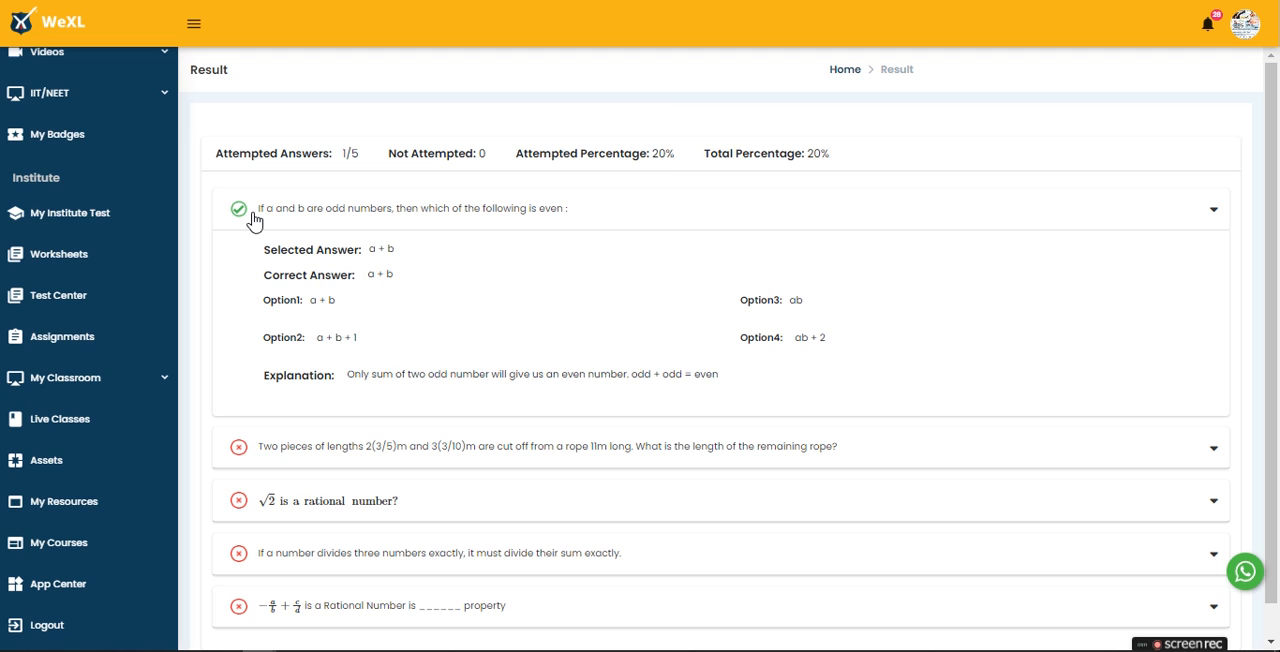
{"action": "mouse_move", "coordinate": [549, 208]}
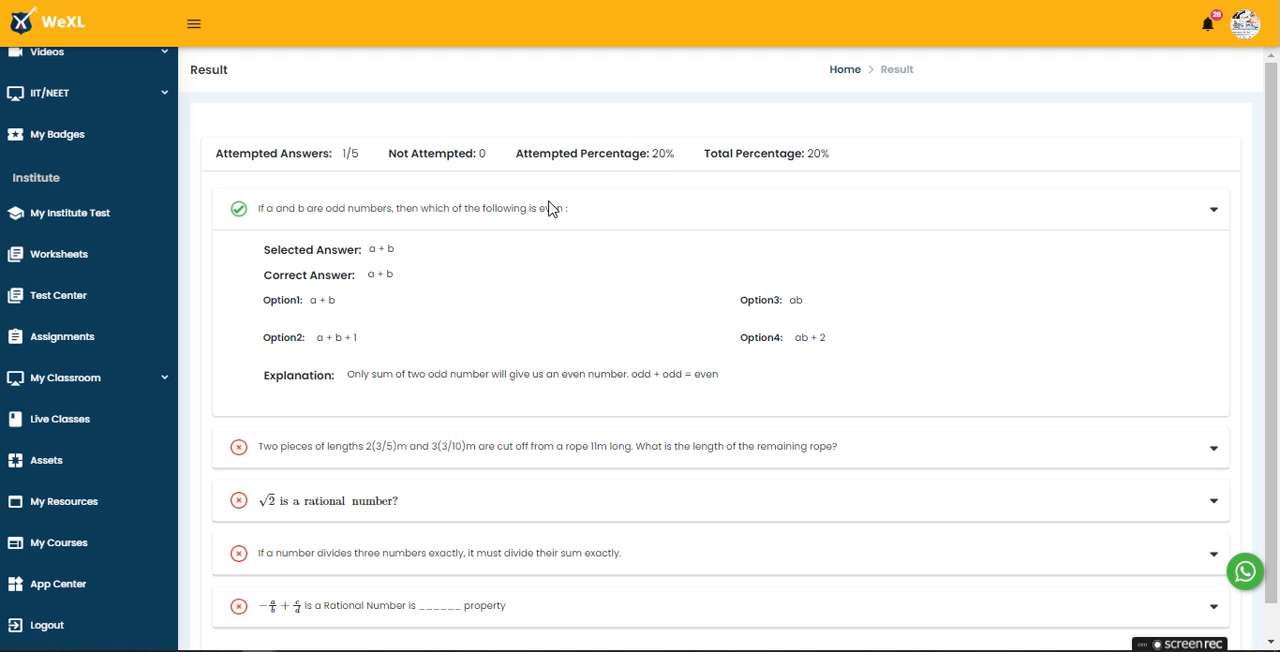
{"action": "mouse_move", "coordinate": [380, 274]}
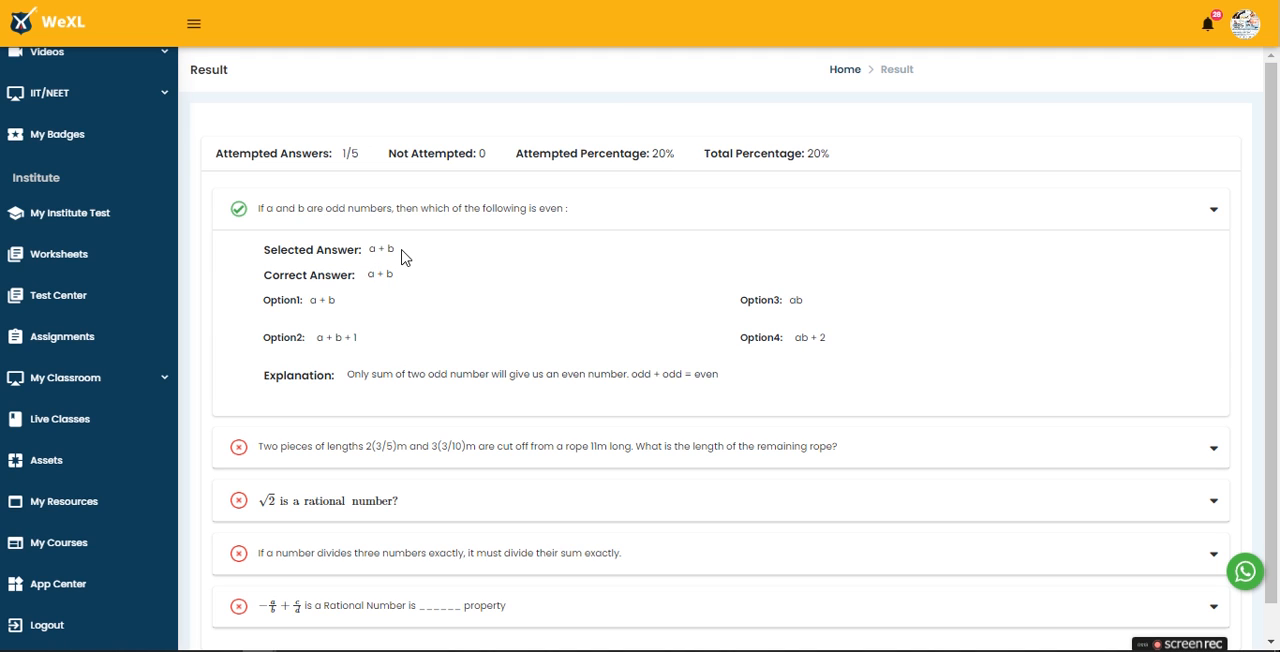
{"action": "mouse_move", "coordinate": [352, 383]}
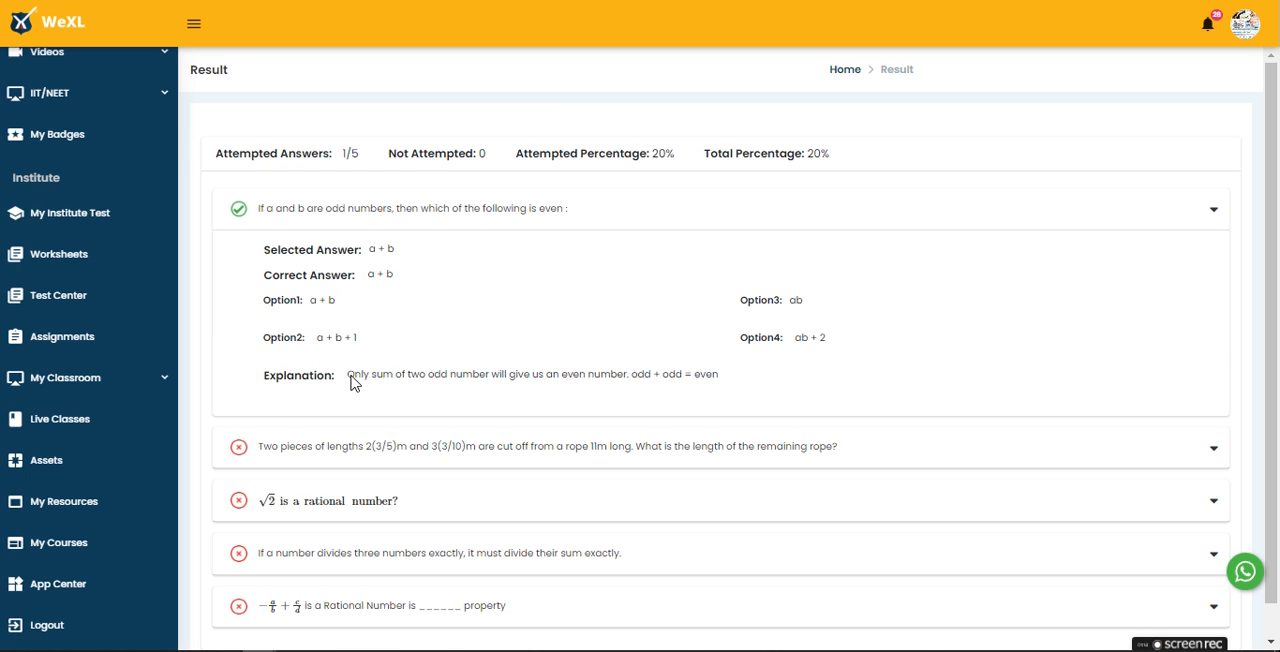
{"action": "mouse_move", "coordinate": [393, 441]}
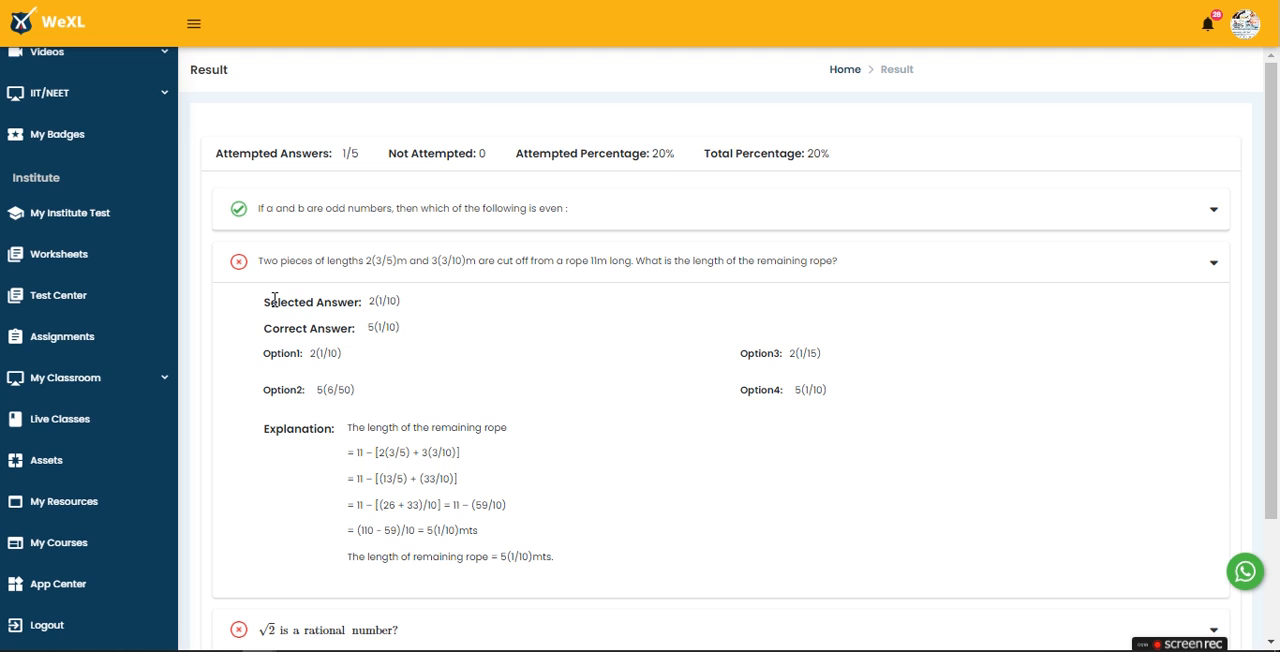
{"action": "mouse_move", "coordinate": [308, 320]}
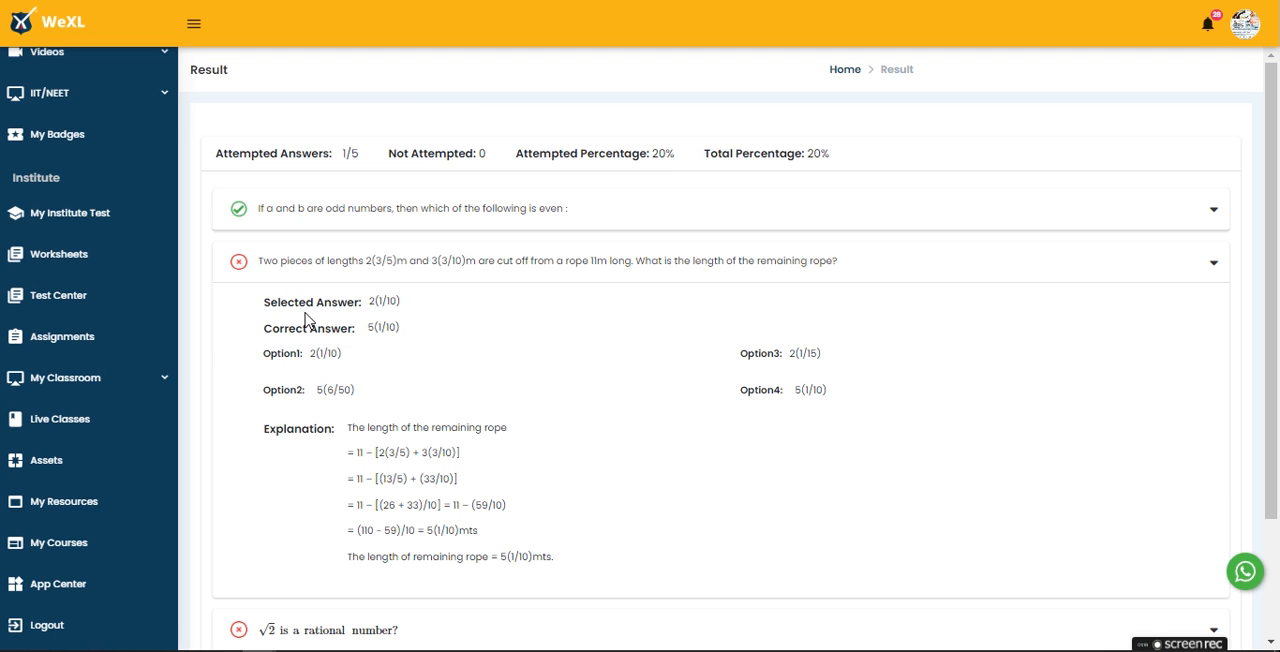